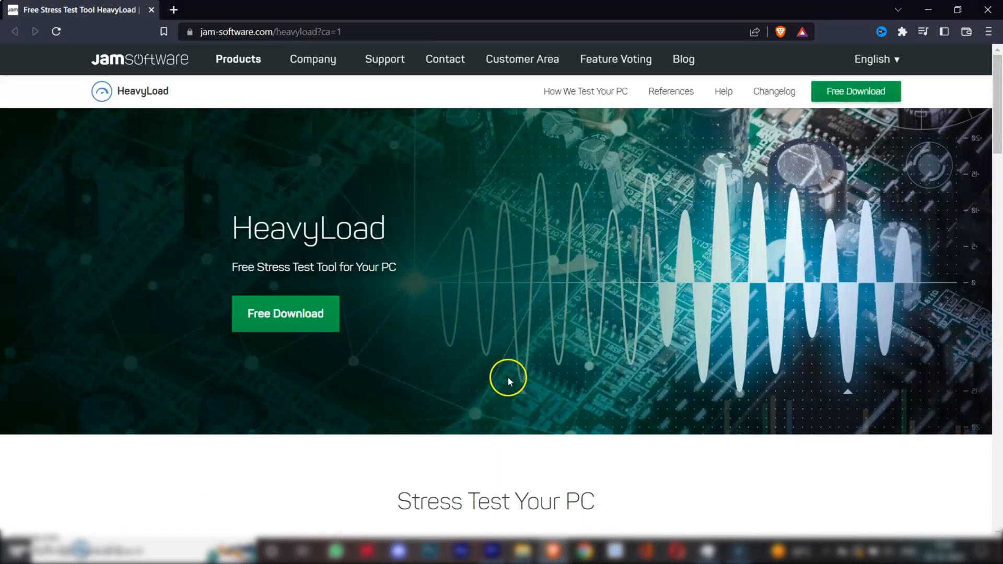
- Scroll the techwhoop CPU stress-test article down to its Novabench section
{"action": "scroll", "scroll_direction": "down", "scroll_amount": 3}
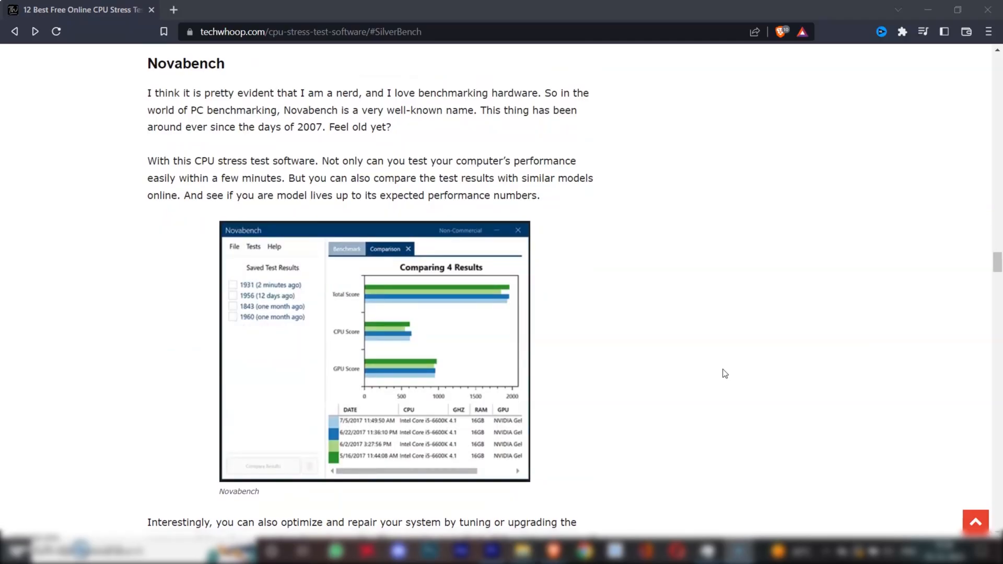
- Download Novabench for Windows, run novabench.msi and finish setup with Start Novabench checked
{"action": "scroll", "scroll_direction": "down", "scroll_amount": 3}
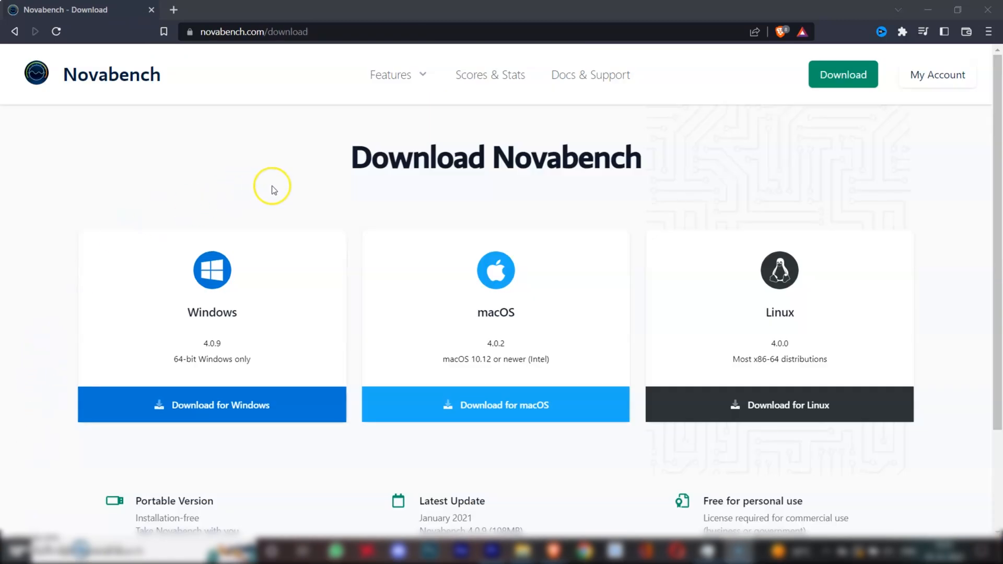
{"action": "left_click", "coordinate": [211, 406]}
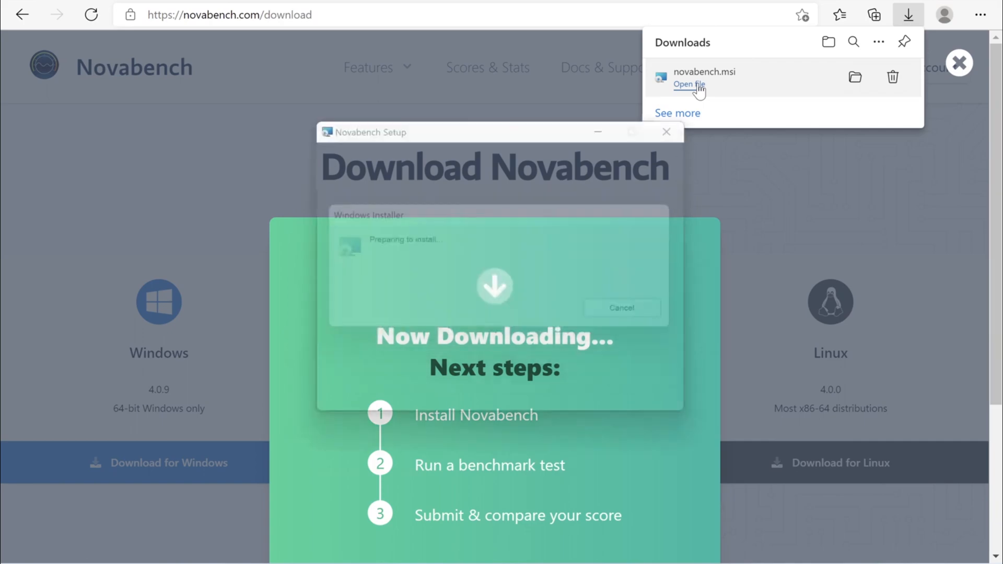
{"action": "left_click", "coordinate": [689, 84]}
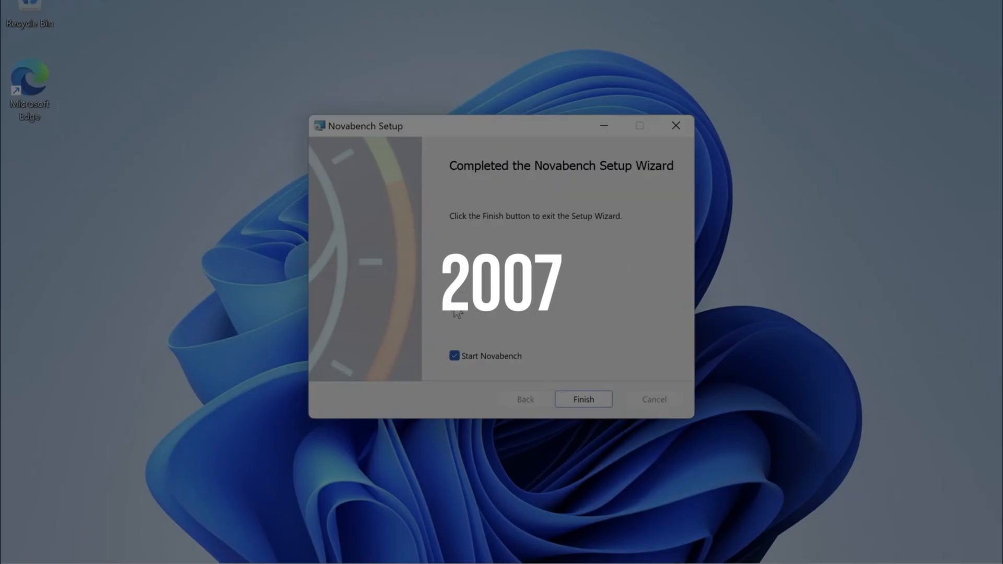
{"action": "left_click", "coordinate": [584, 399]}
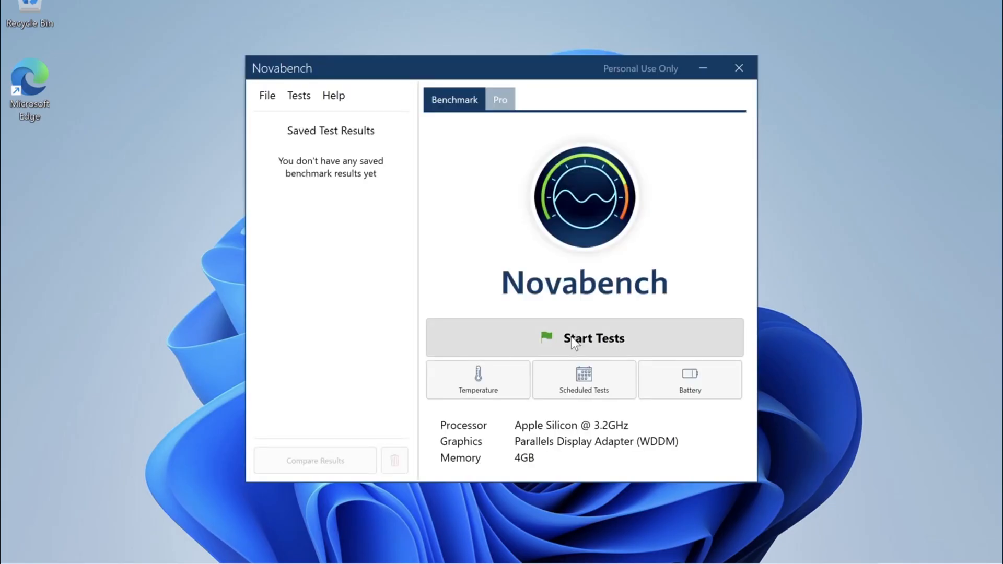
{"action": "left_click", "coordinate": [584, 339]}
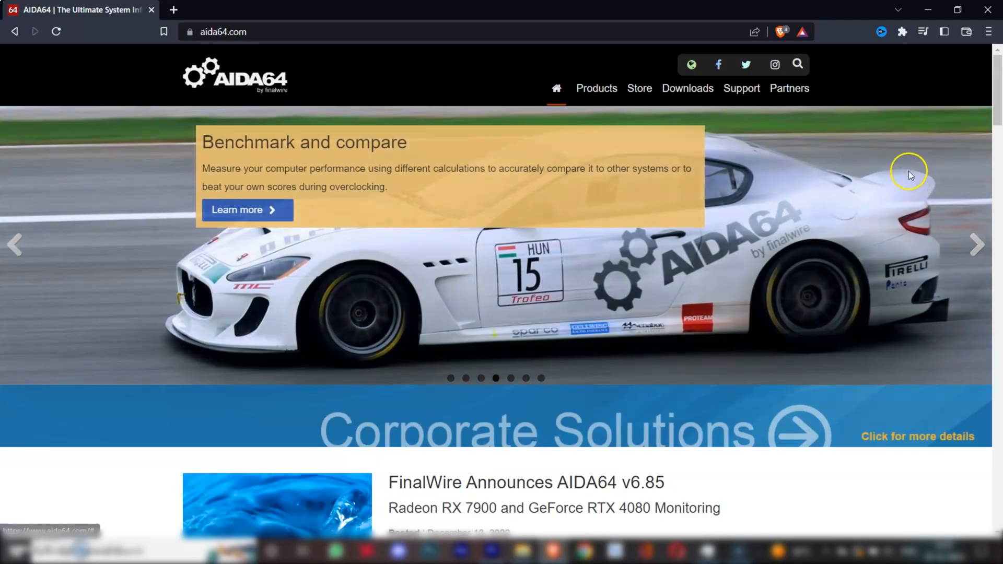
- Reach the AIDA64 Downloads page's Latest versions list and launch AIDA64 Extreme
{"action": "left_click", "coordinate": [688, 88]}
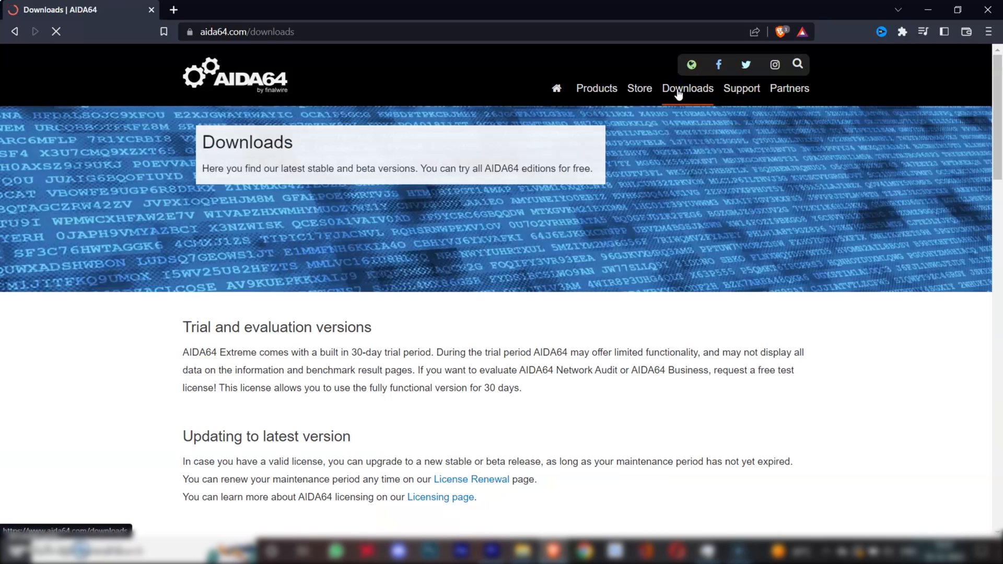
{"action": "scroll", "scroll_direction": "down", "scroll_amount": 3}
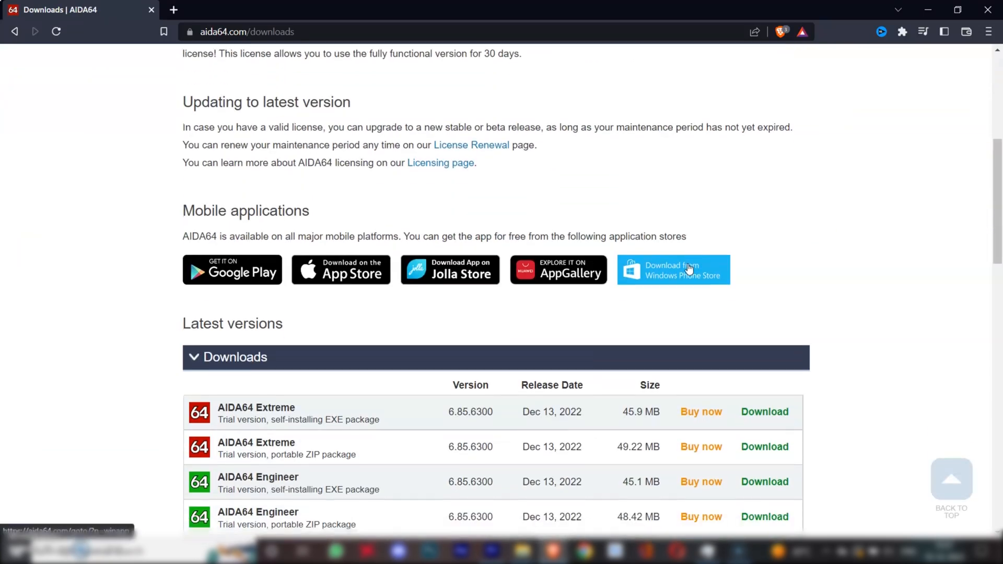
{"action": "scroll", "scroll_direction": "down", "scroll_amount": 3}
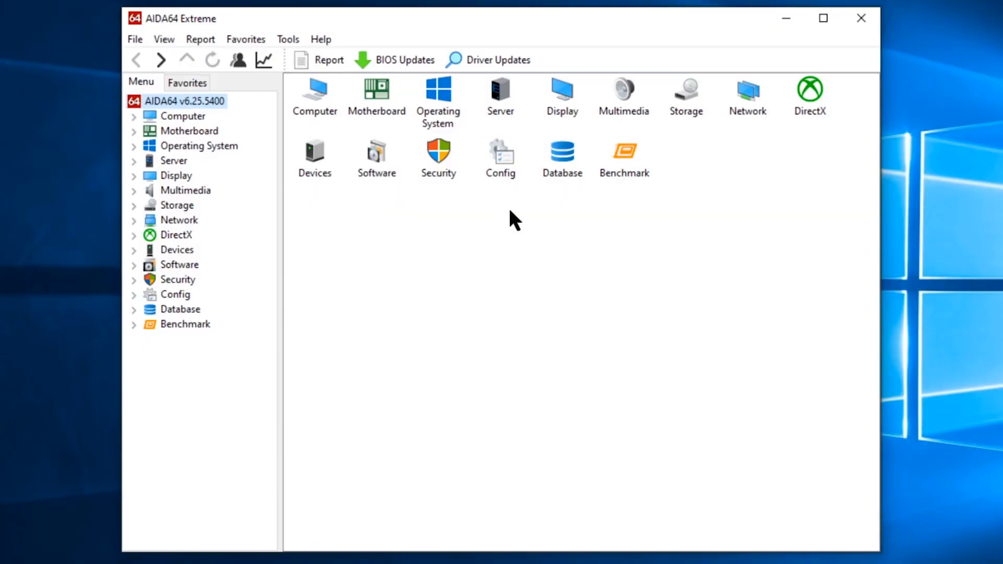
- Launch the System Stability Test from the AIDA64 Extreme toolbar with CPU, FPU, cache and memory stress enabled
{"action": "left_click", "coordinate": [190, 160]}
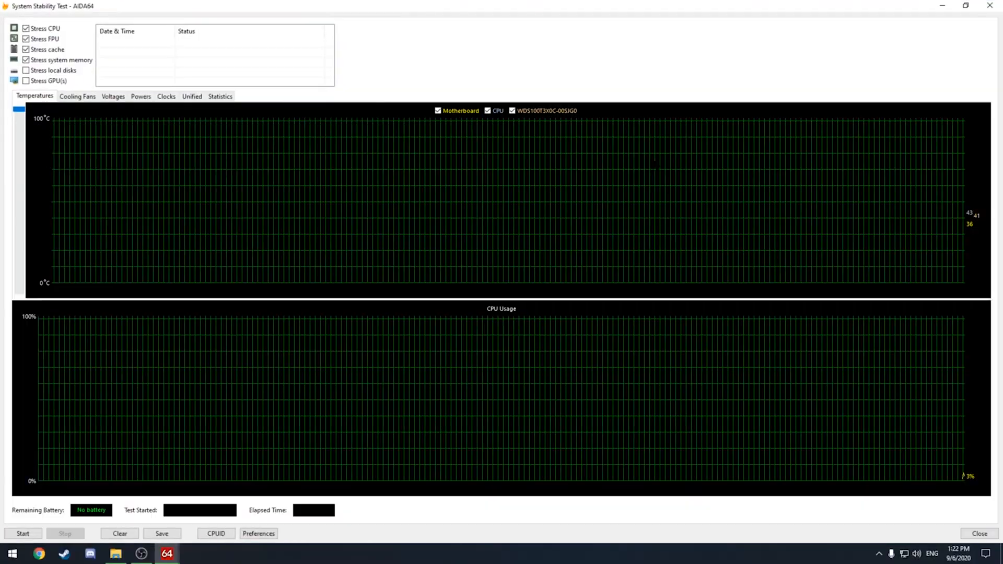
{"action": "left_click", "coordinate": [221, 95]}
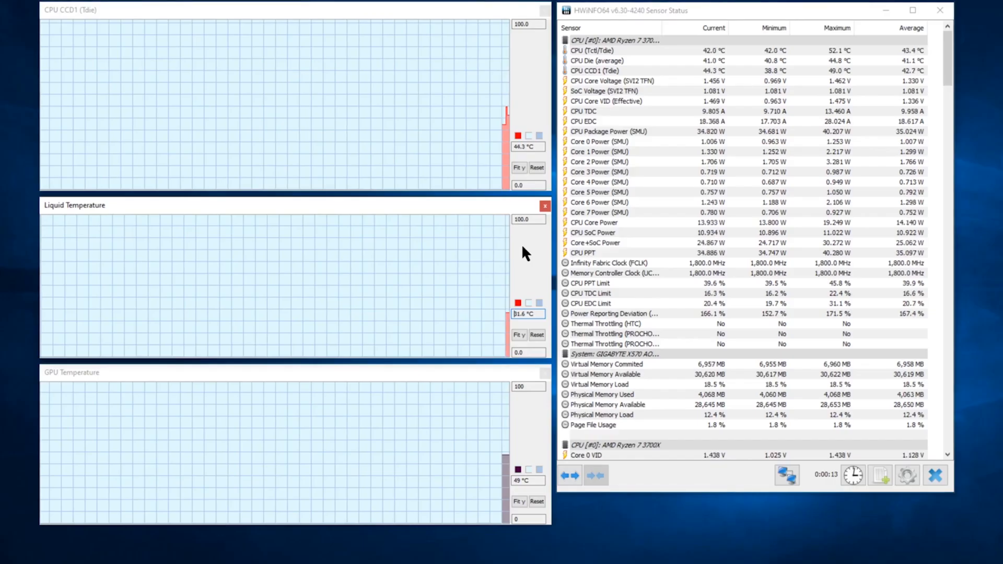
{"action": "mouse_move", "coordinate": [531, 274]}
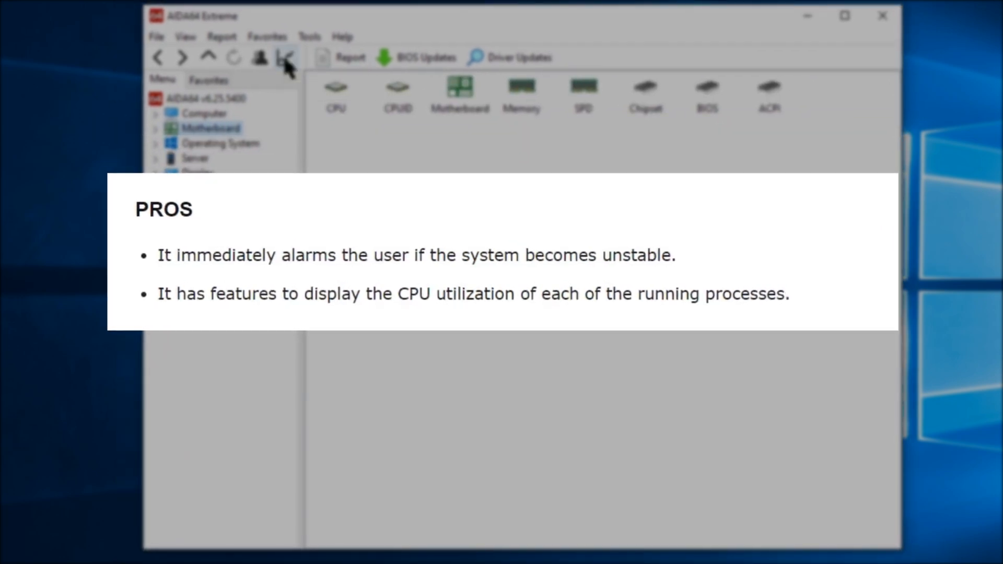
{"action": "left_click", "coordinate": [282, 55]}
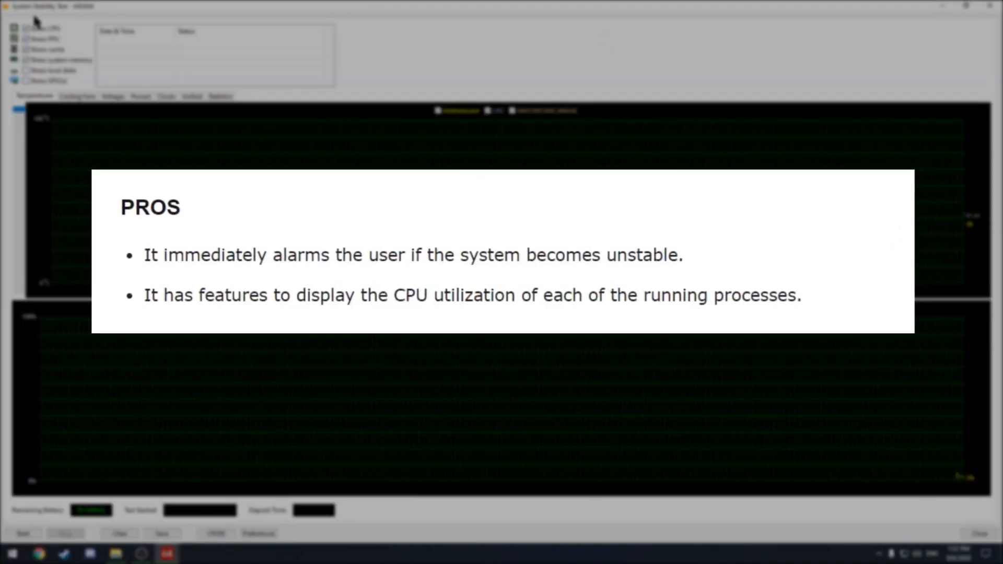